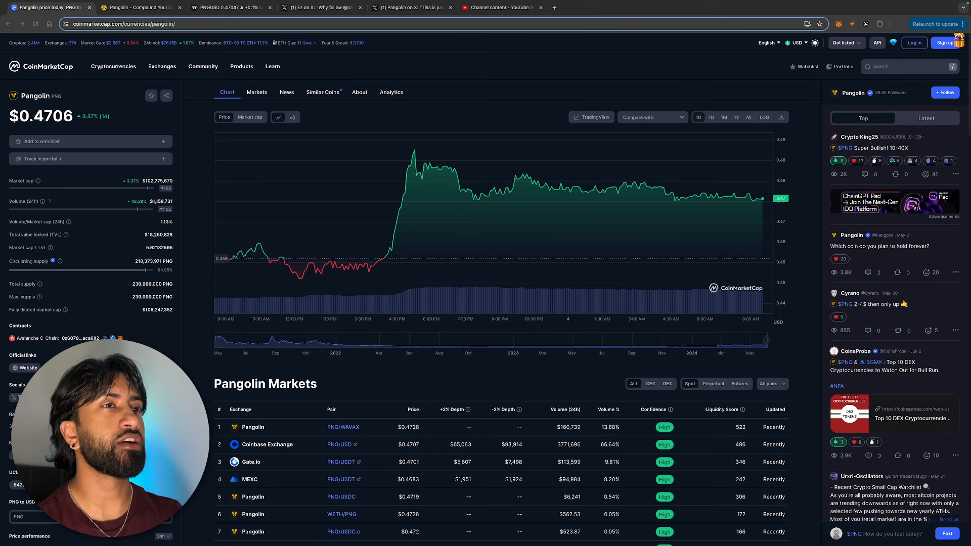
mouse_move(343, 273)
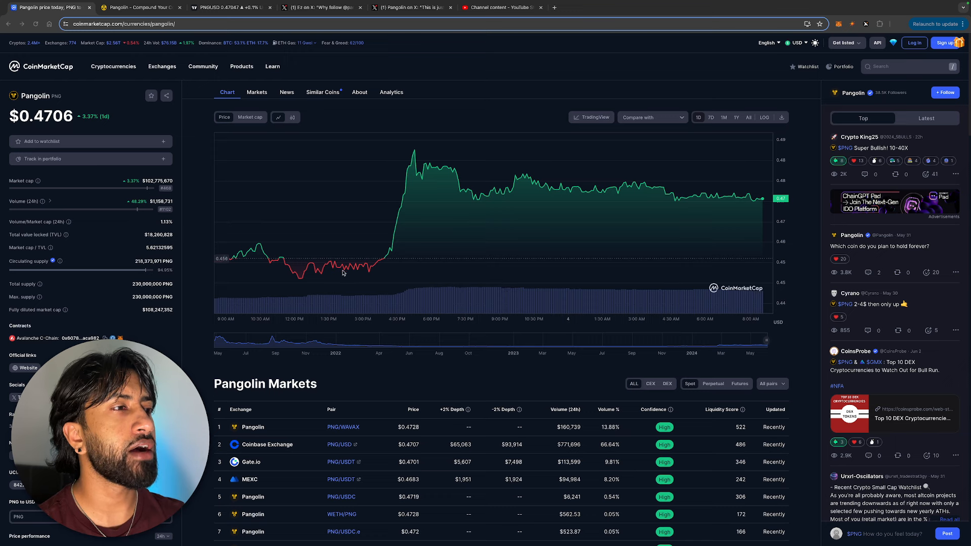
mouse_move(303, 279)
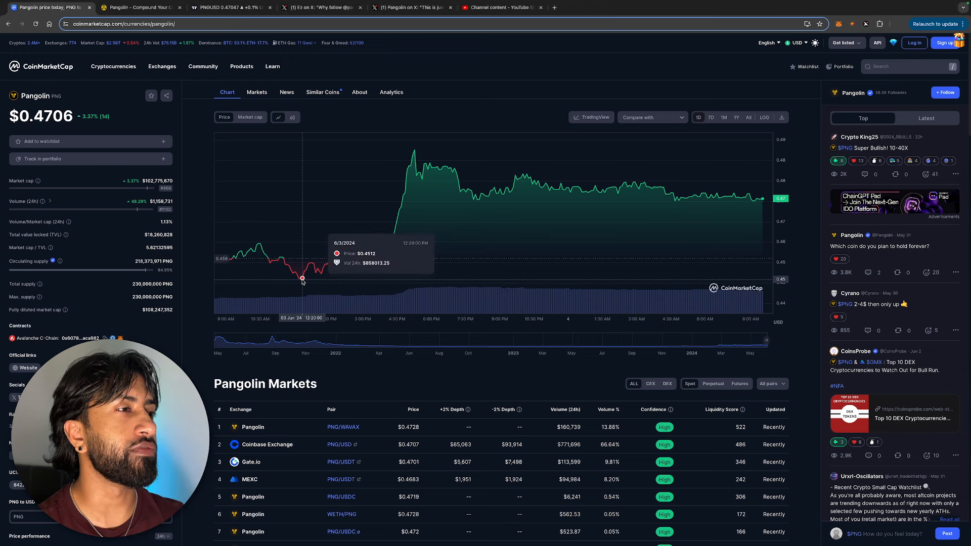
mouse_move(437, 166)
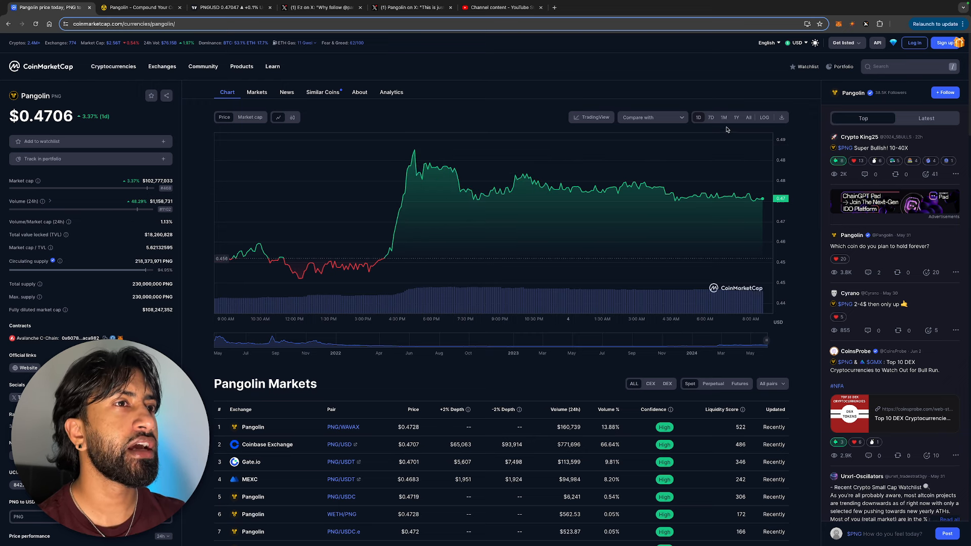
Step: Switch Pangolin's CoinMarketCap price chart to the 7D range, then to 1M
left_click(711, 117)
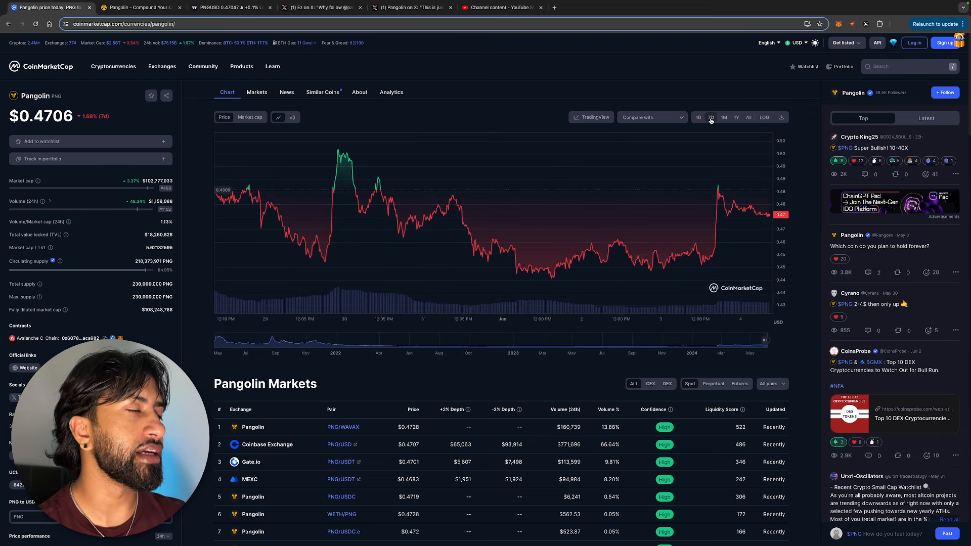
left_click(723, 118)
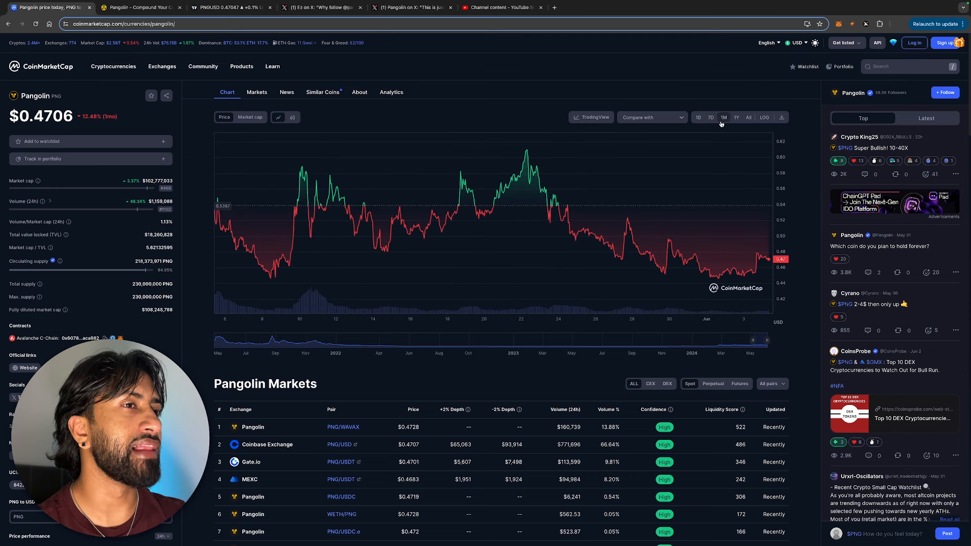
mouse_move(530, 152)
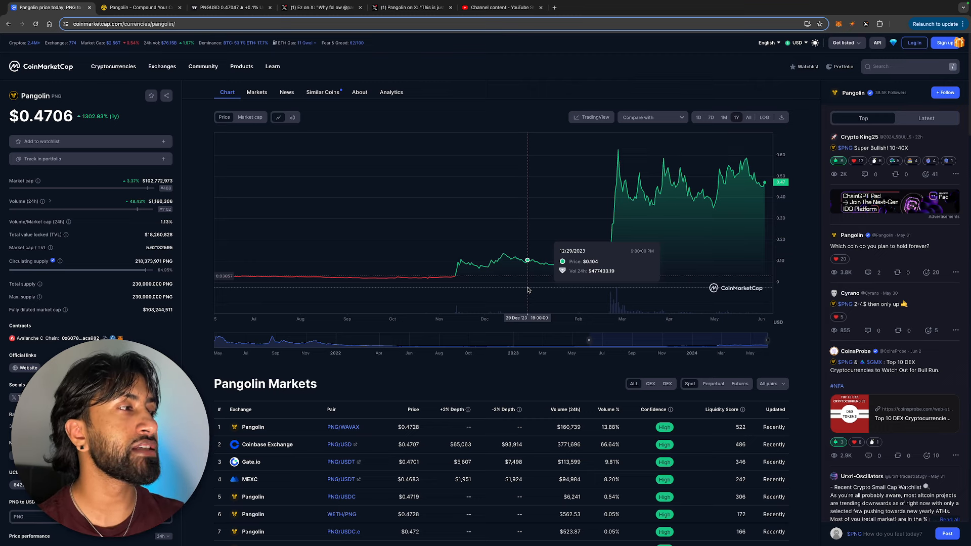
mouse_move(373, 391)
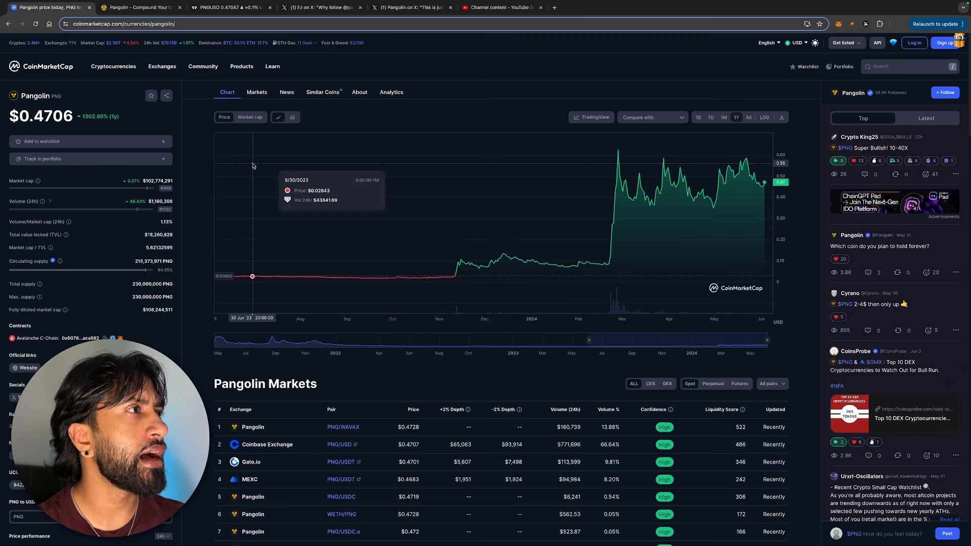
left_click(139, 7)
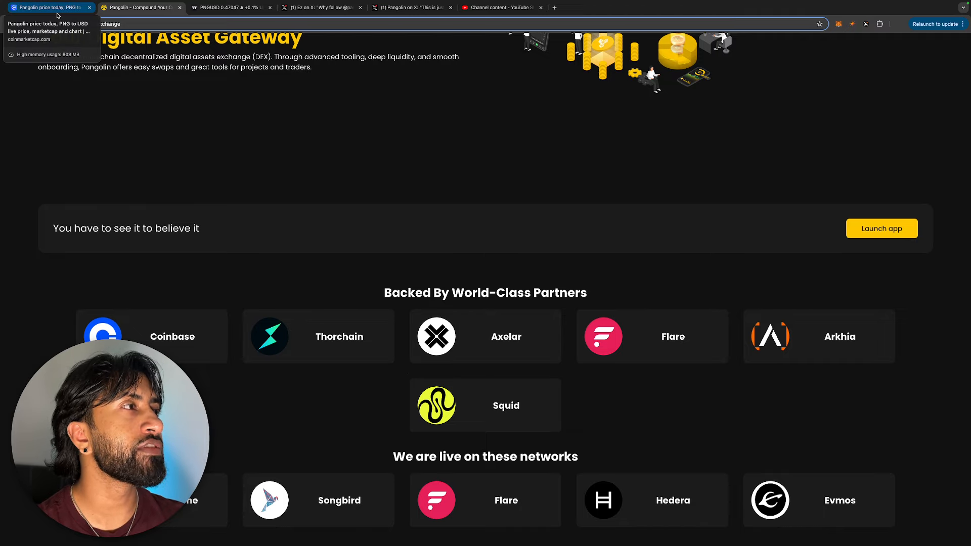
left_click(46, 6)
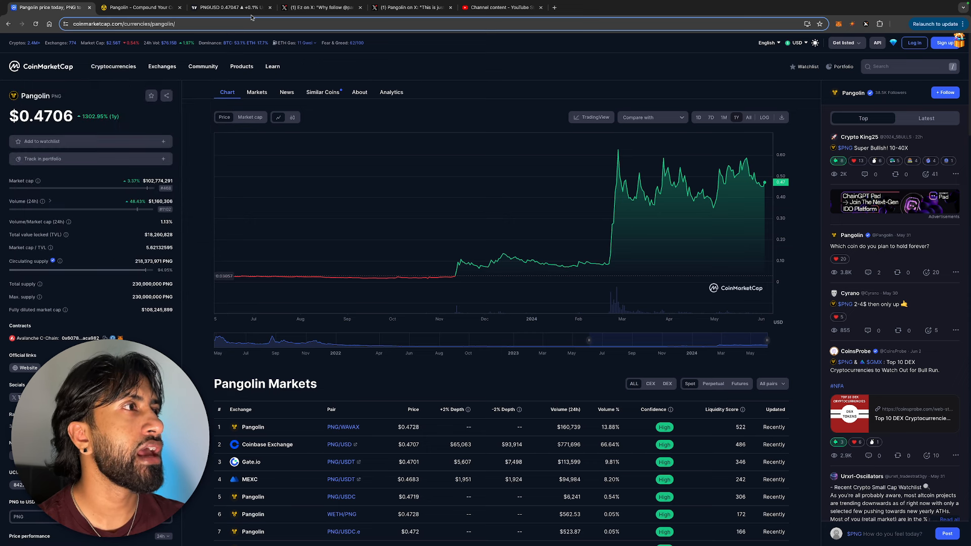
Step: Show the daily PNGUSD TradingView chart with its two purple support zones
left_click(229, 7)
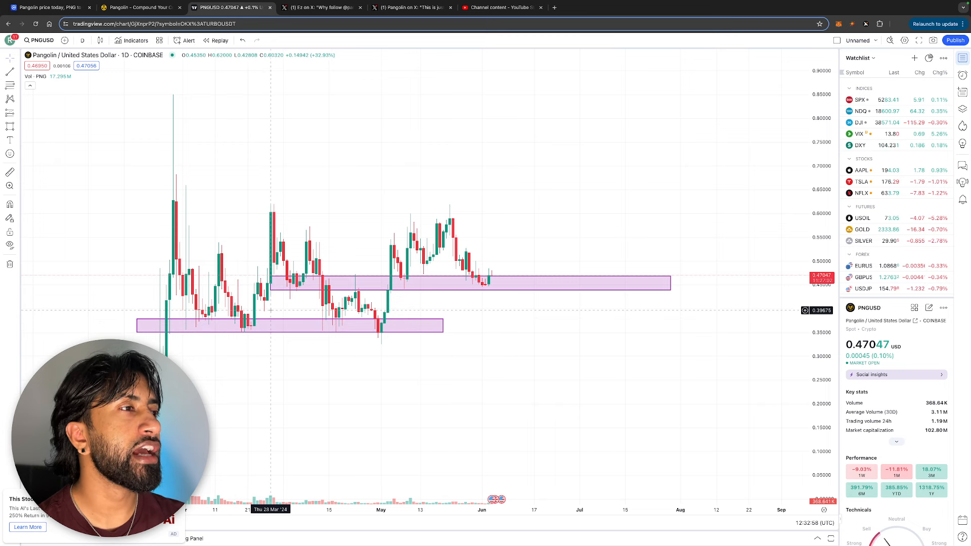
mouse_move(378, 340)
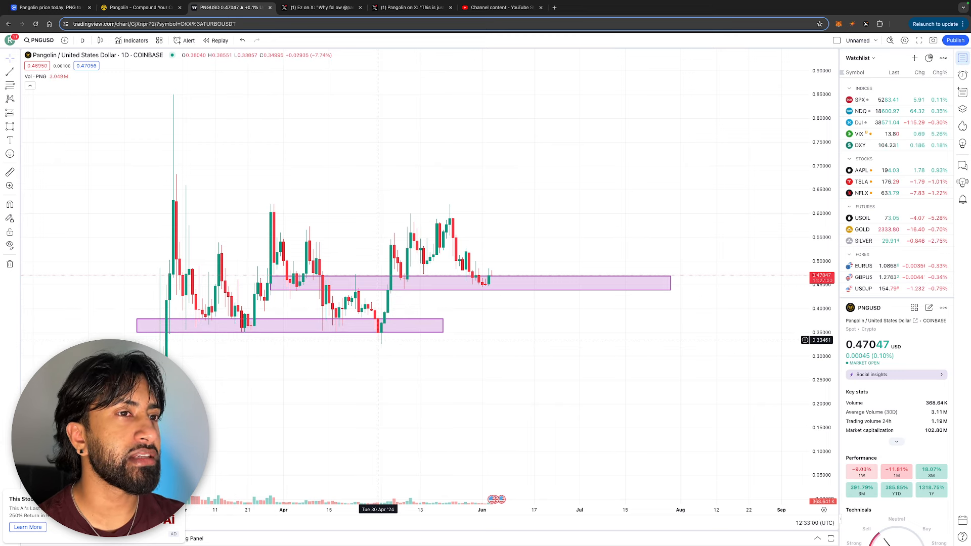
mouse_move(380, 339)
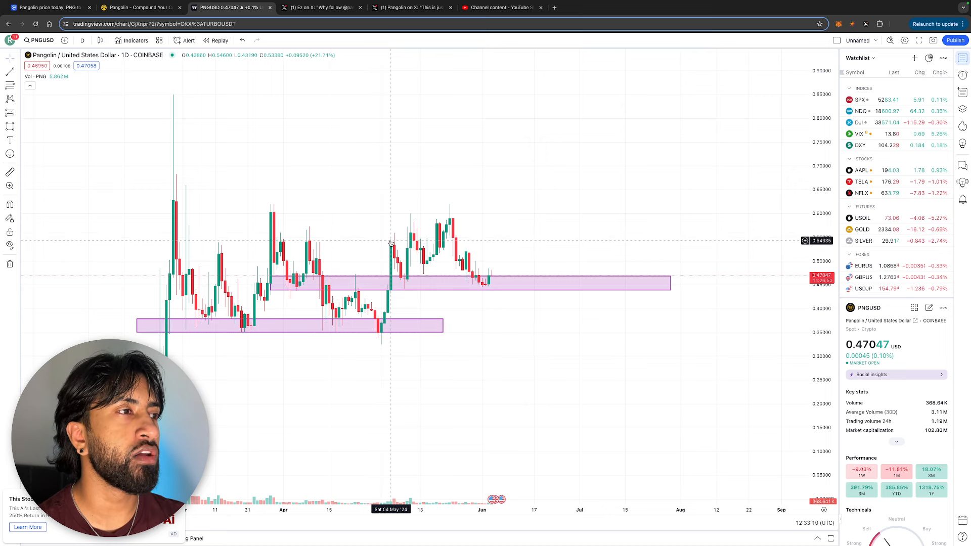
mouse_move(411, 217)
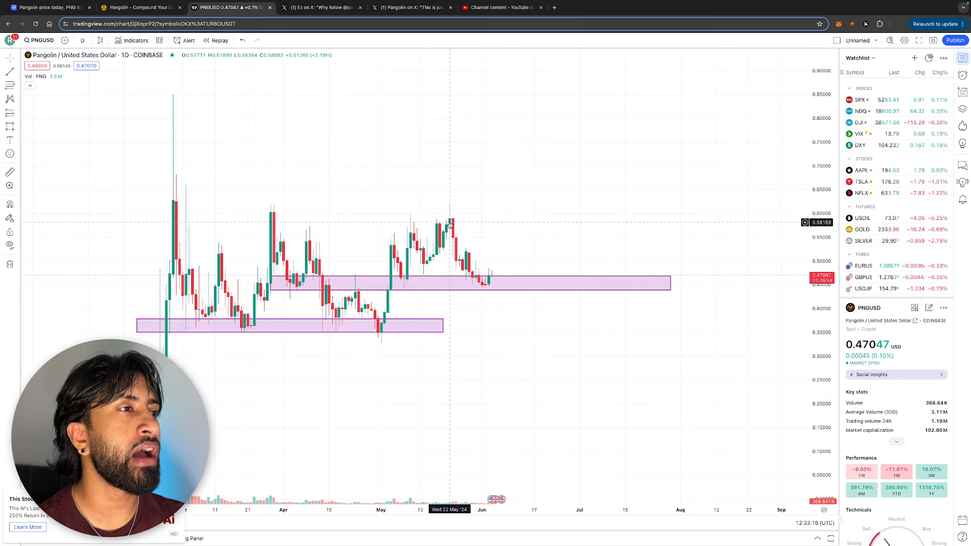
mouse_move(376, 281)
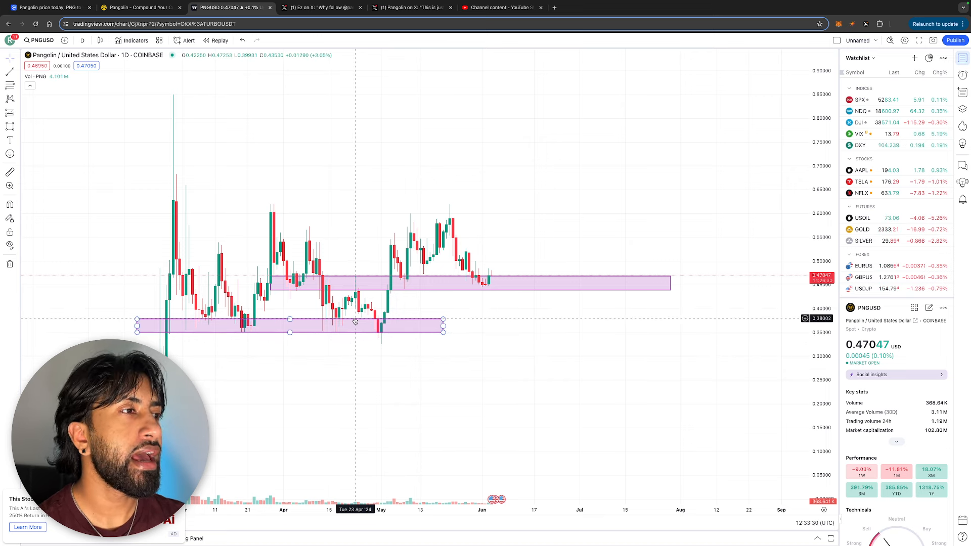
mouse_move(482, 257)
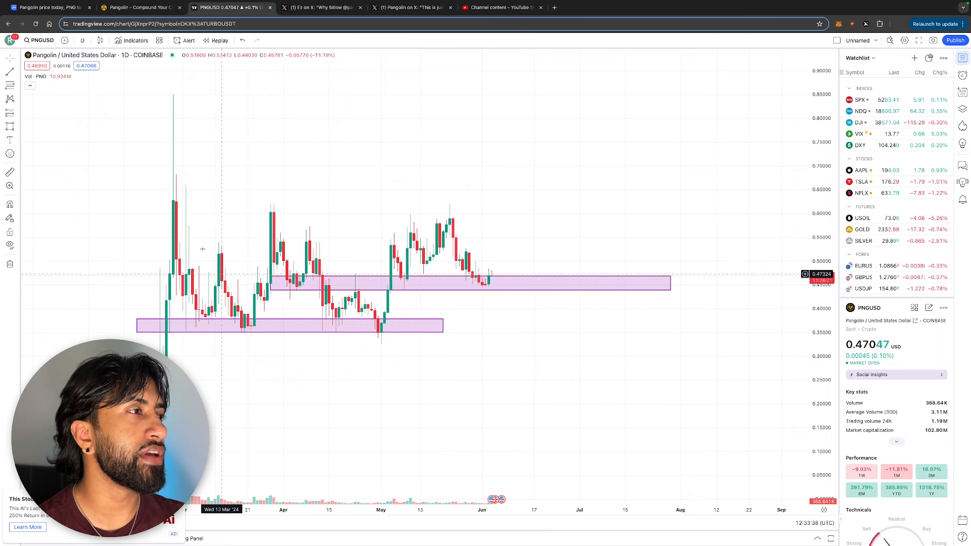
mouse_move(416, 221)
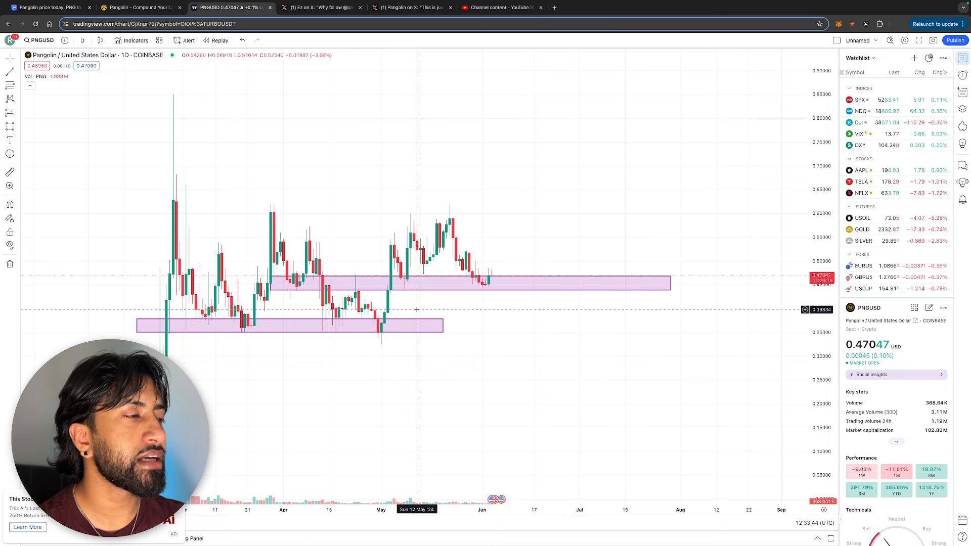
mouse_move(386, 294)
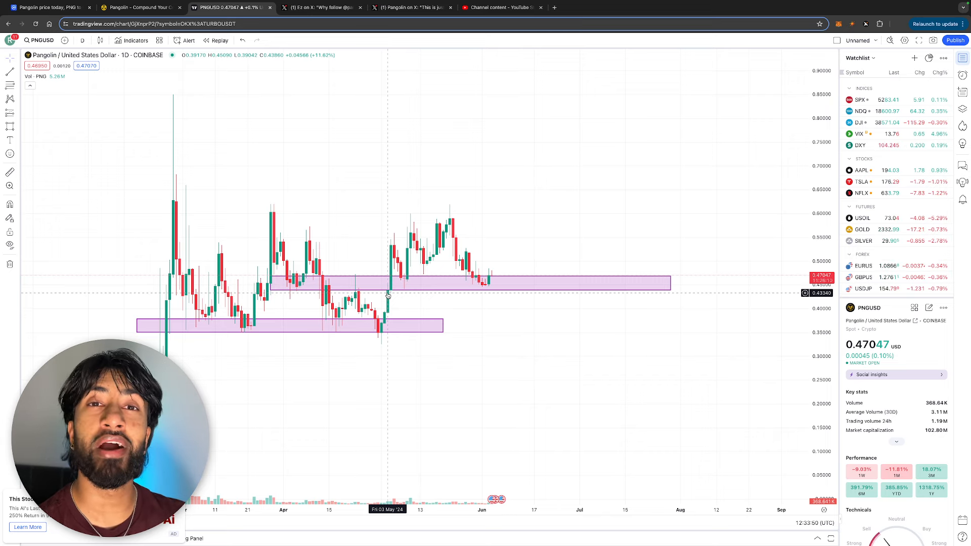
left_click(319, 7)
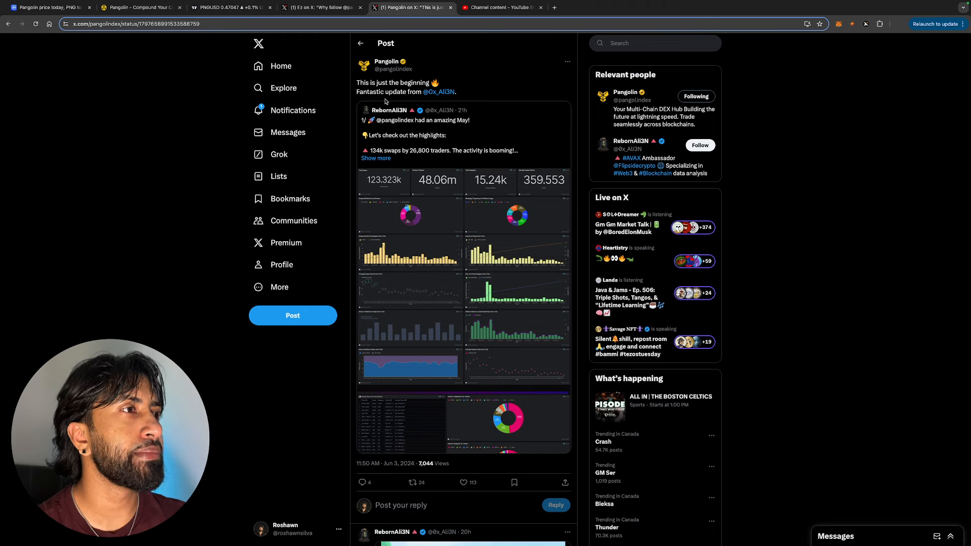
mouse_move(458, 109)
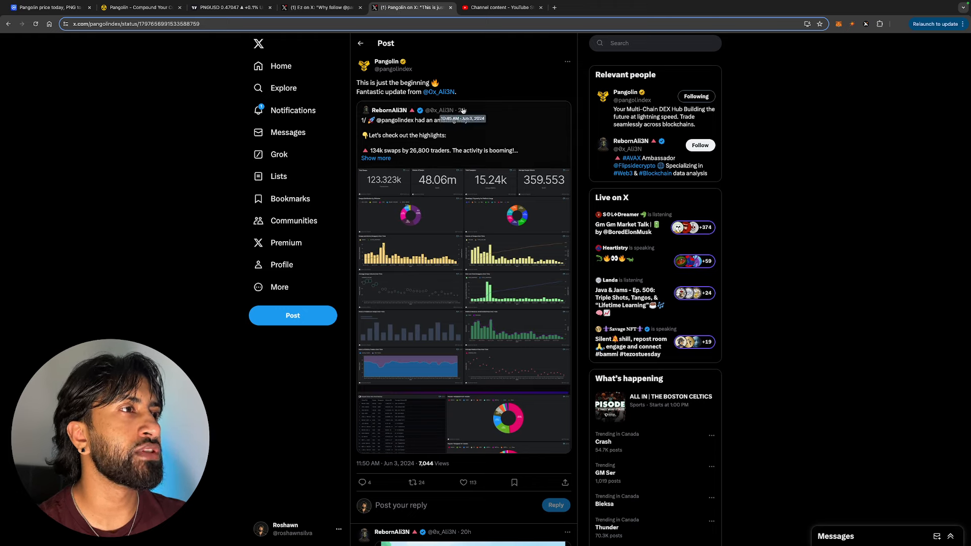
mouse_move(388, 110)
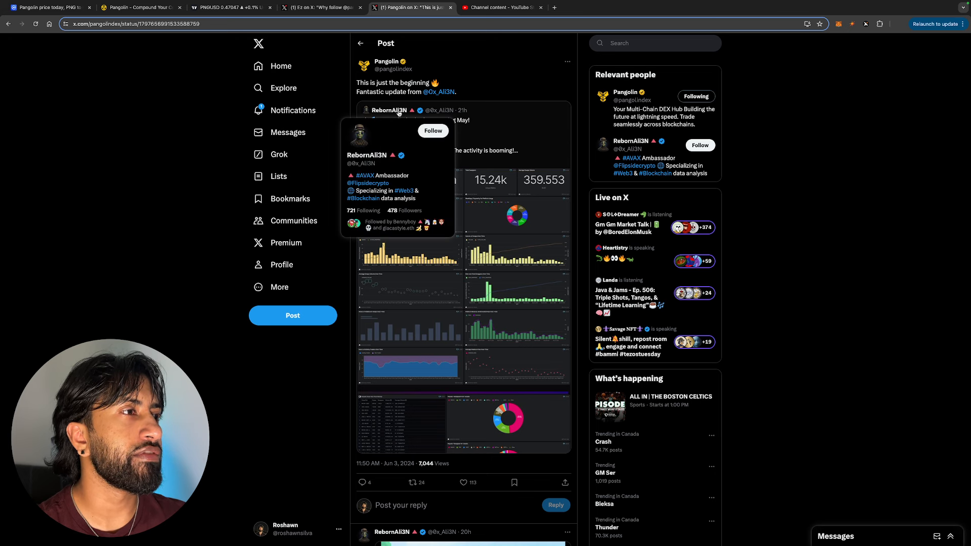
Step: Open the quoted RebornAli3N thread on Pangolin's May stats from the X post
left_click(389, 110)
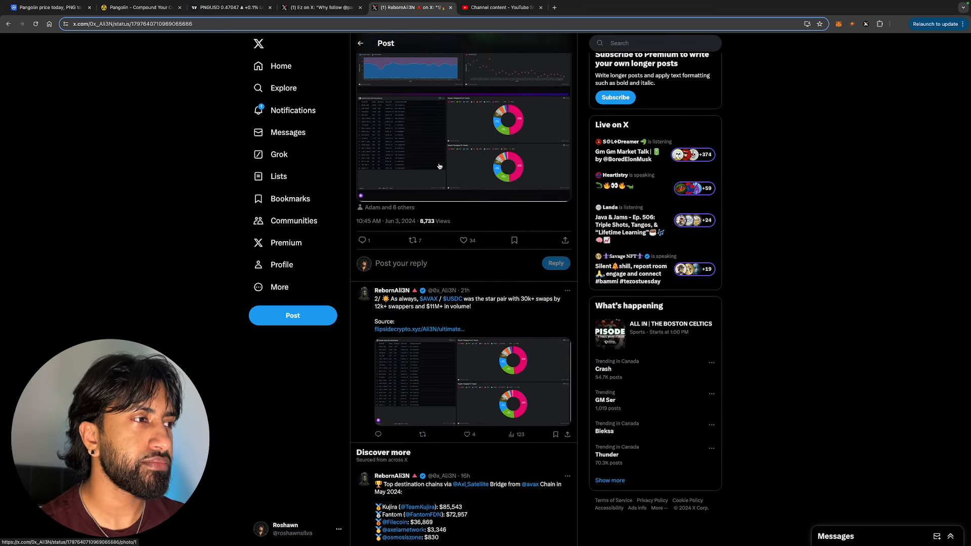
scroll("down", 3)
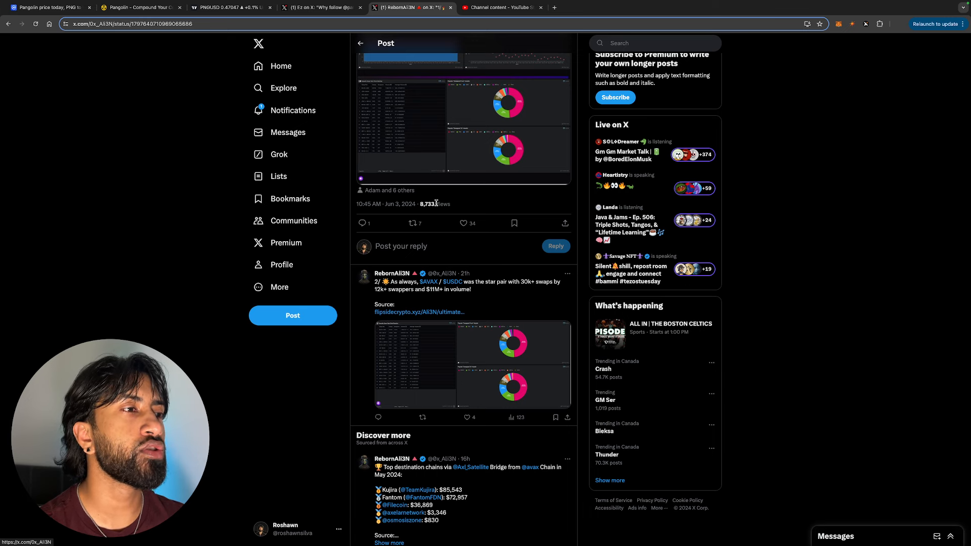
scroll("down", 3)
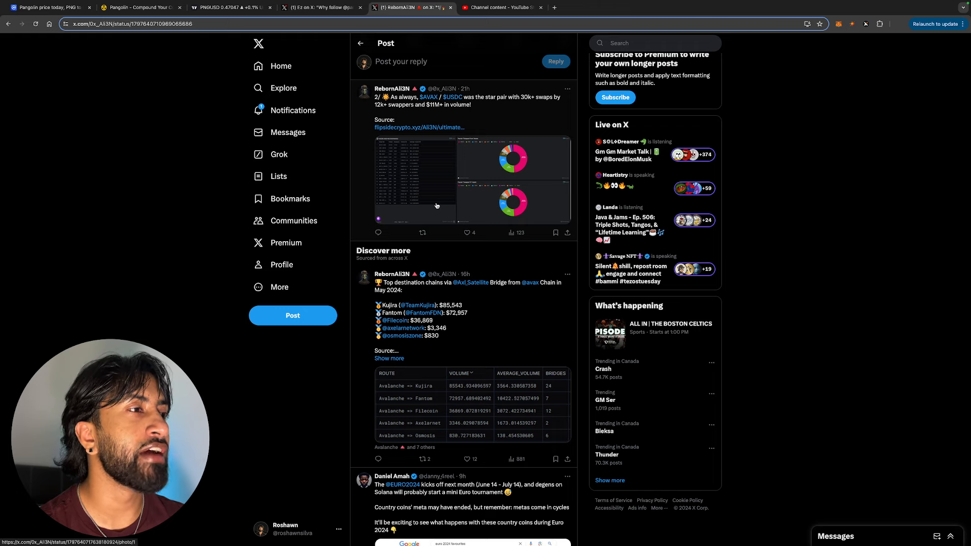
scroll("down", 3)
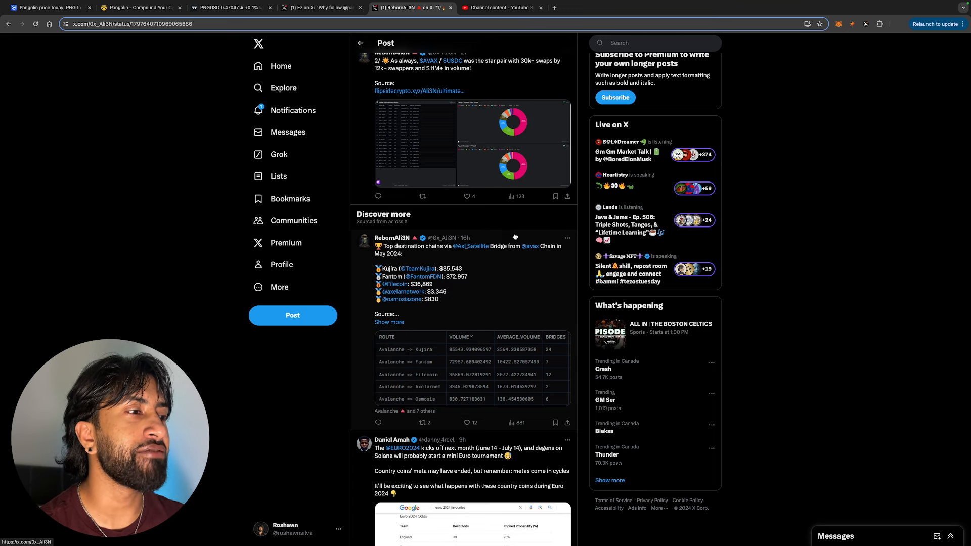
scroll("down", 3)
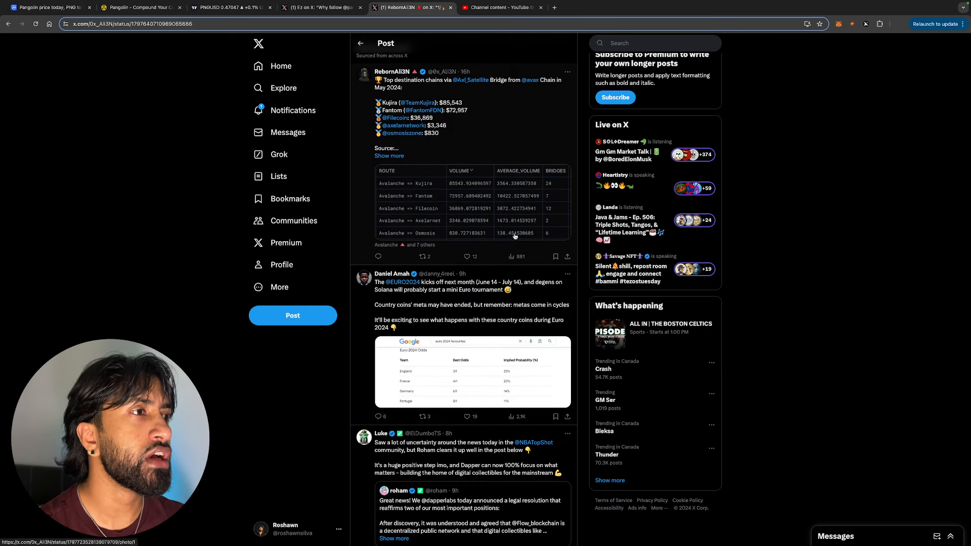